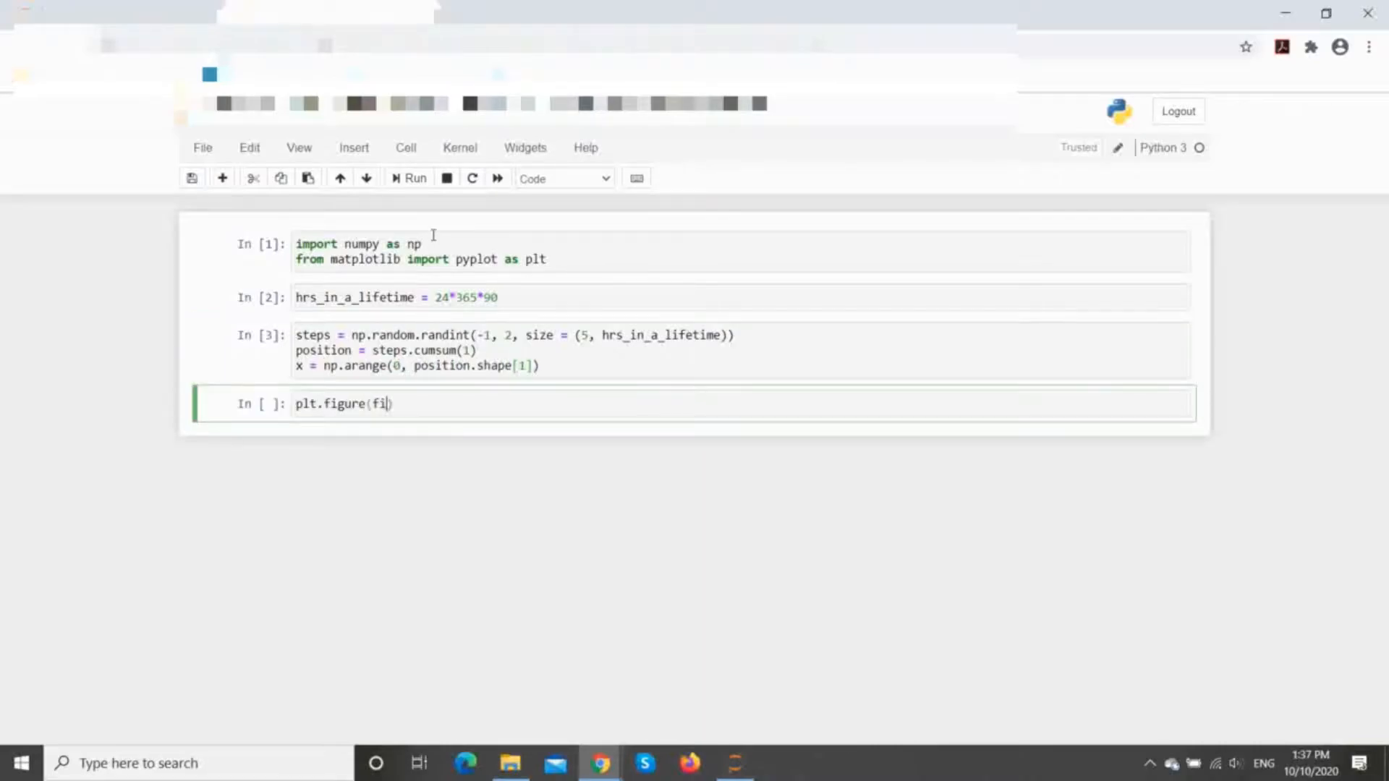
Step: Type plt.figure(figsize = (18,6)) into the empty cell after the random-walk code
type("gsize = (18,6))")
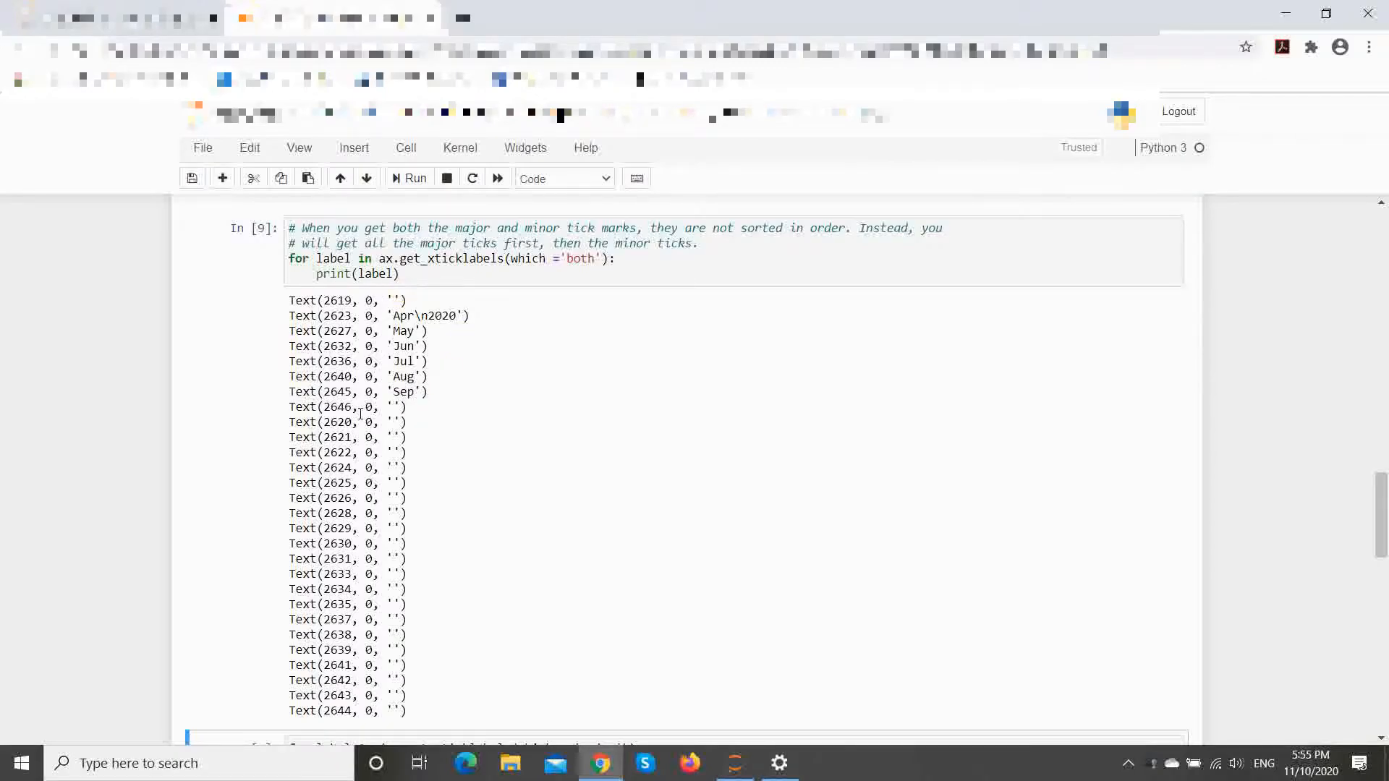
scroll("down", 3)
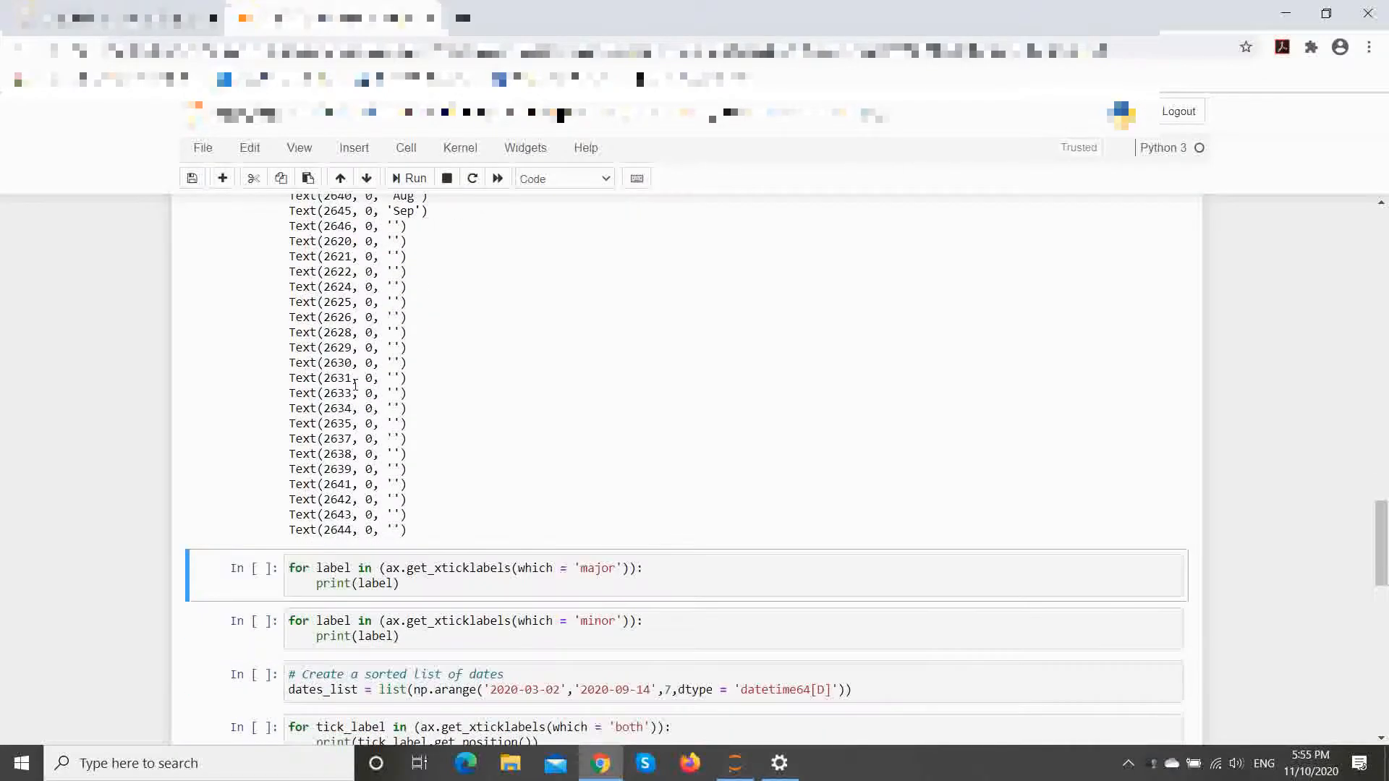
scroll("down", 3)
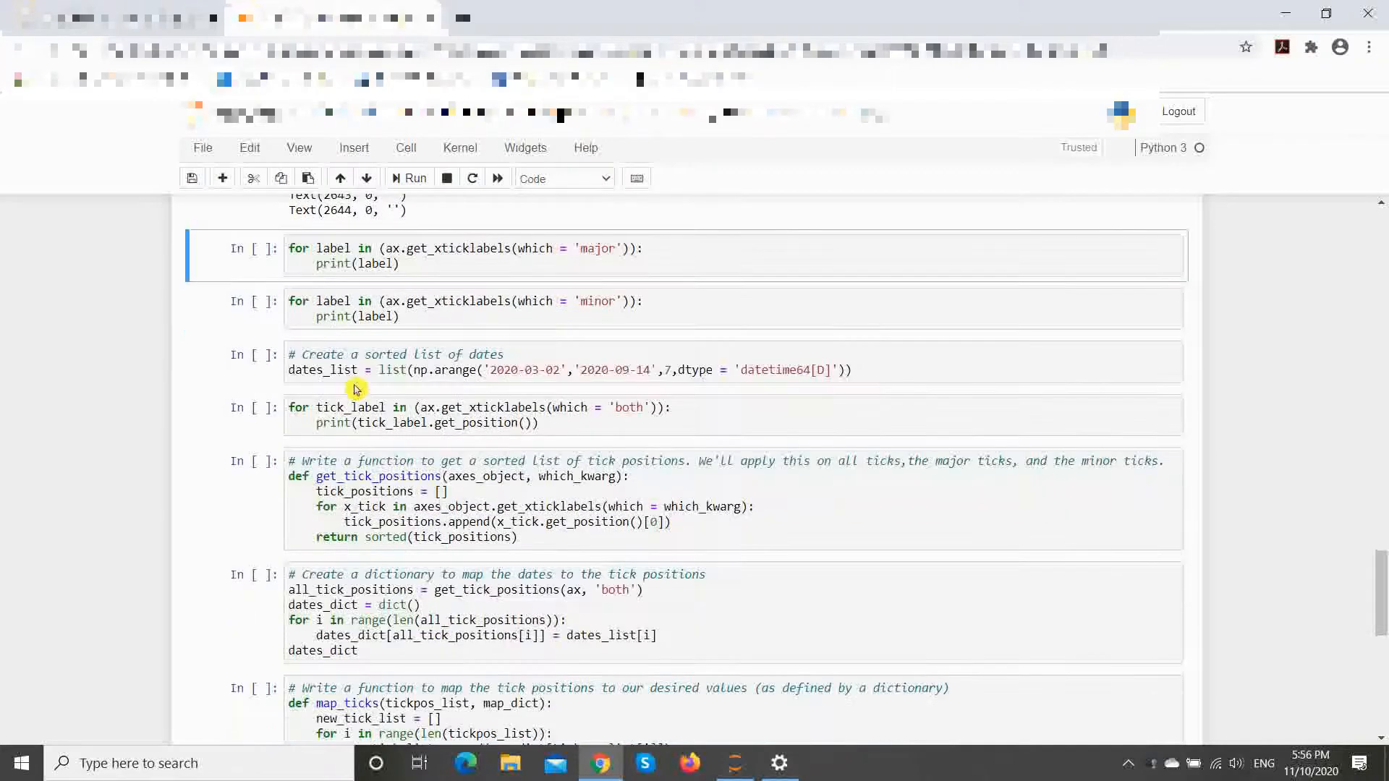
scroll("down", 3)
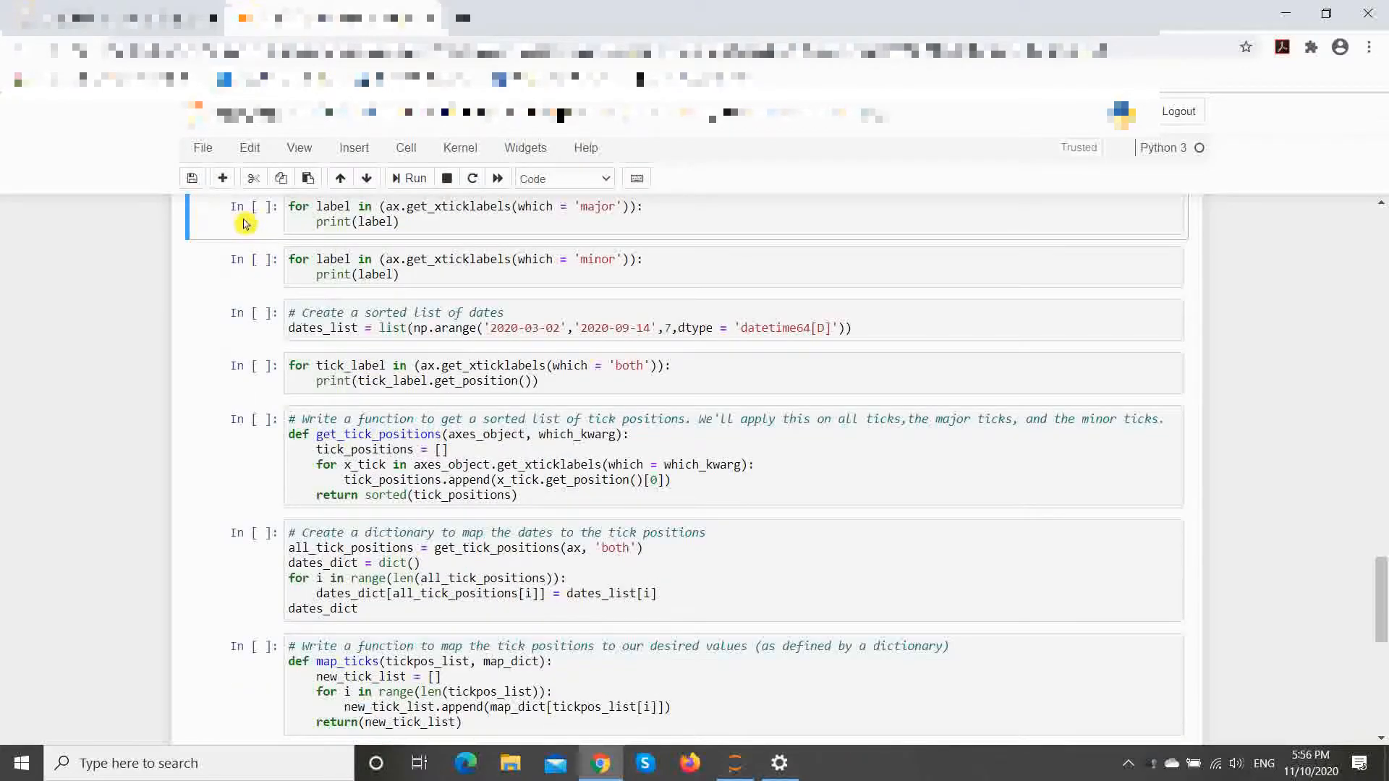
Step: Run the major and minor tick-label cells, listing April–September labels and blank minor labels
left_click(408, 178)
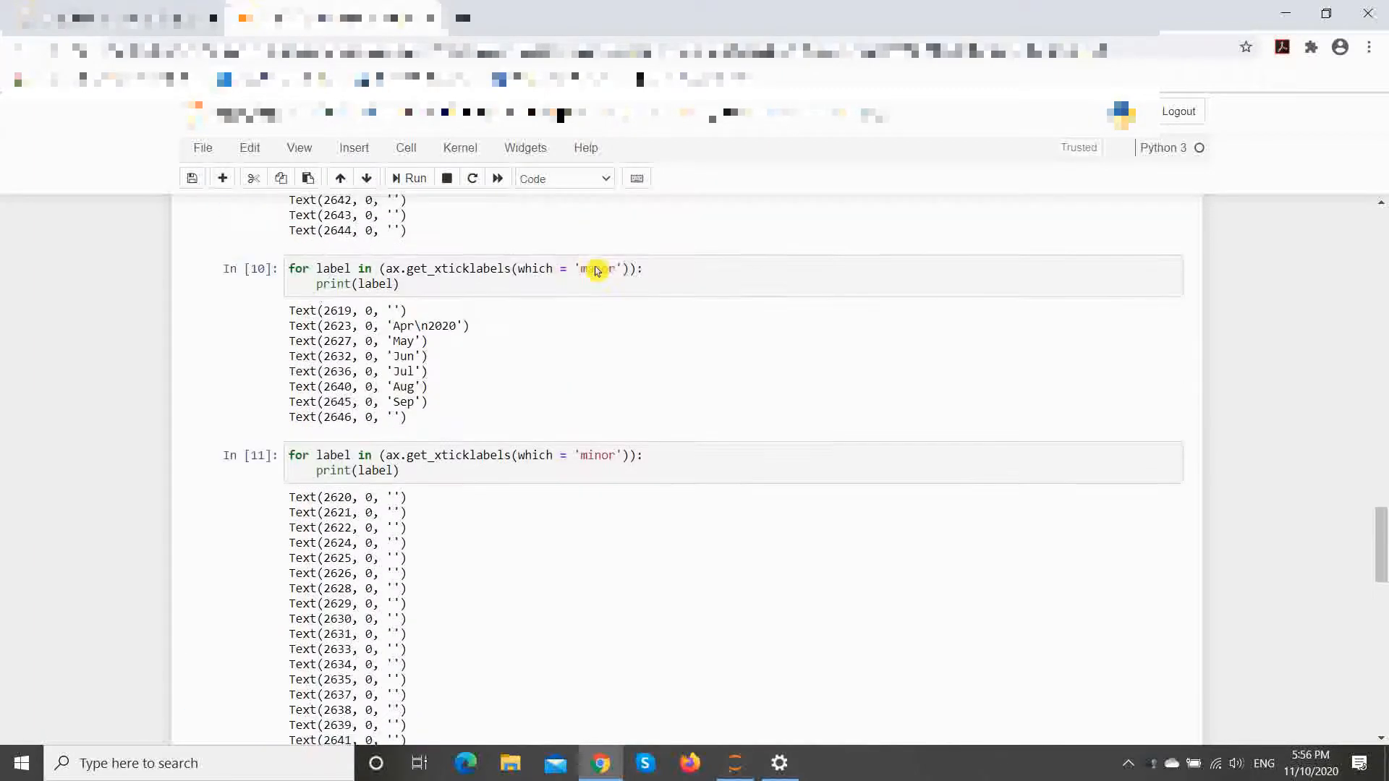
scroll("down", 3)
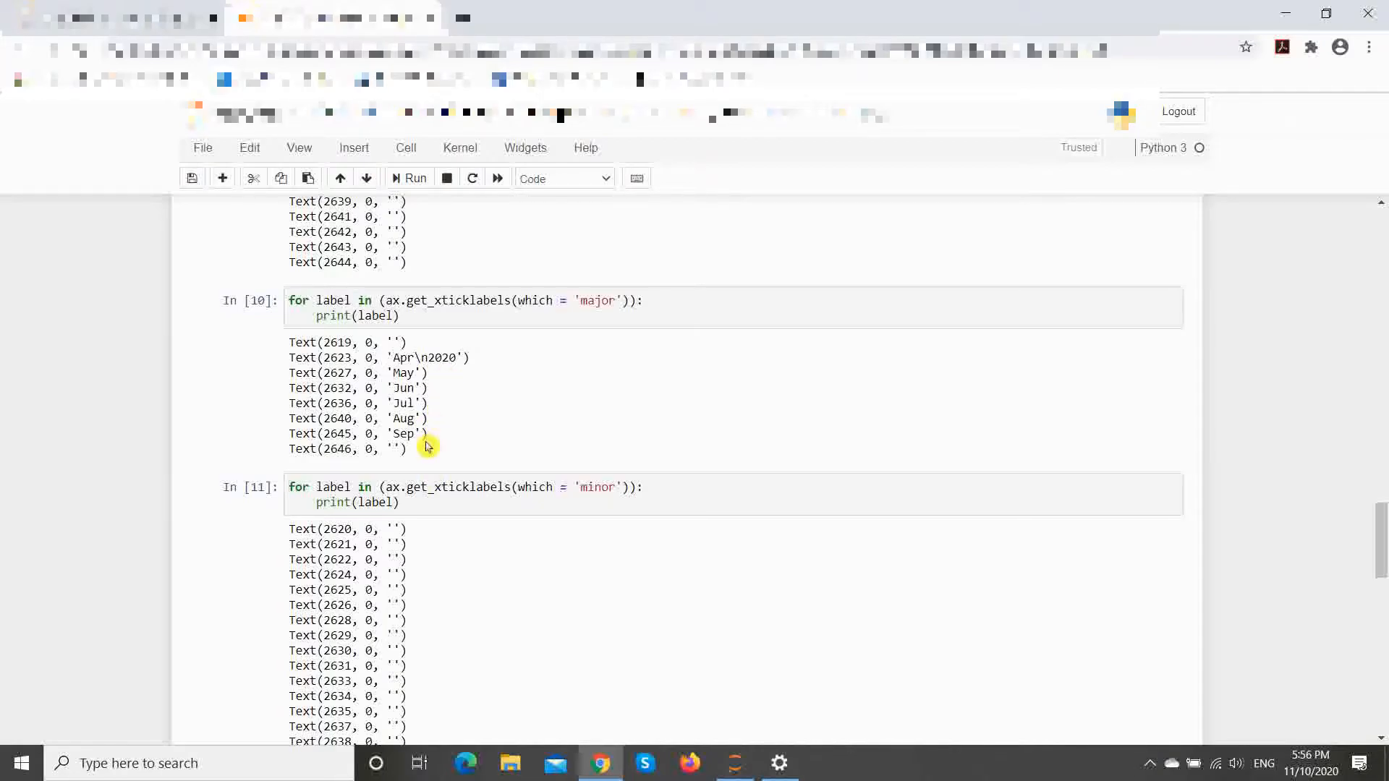
scroll("down", 3)
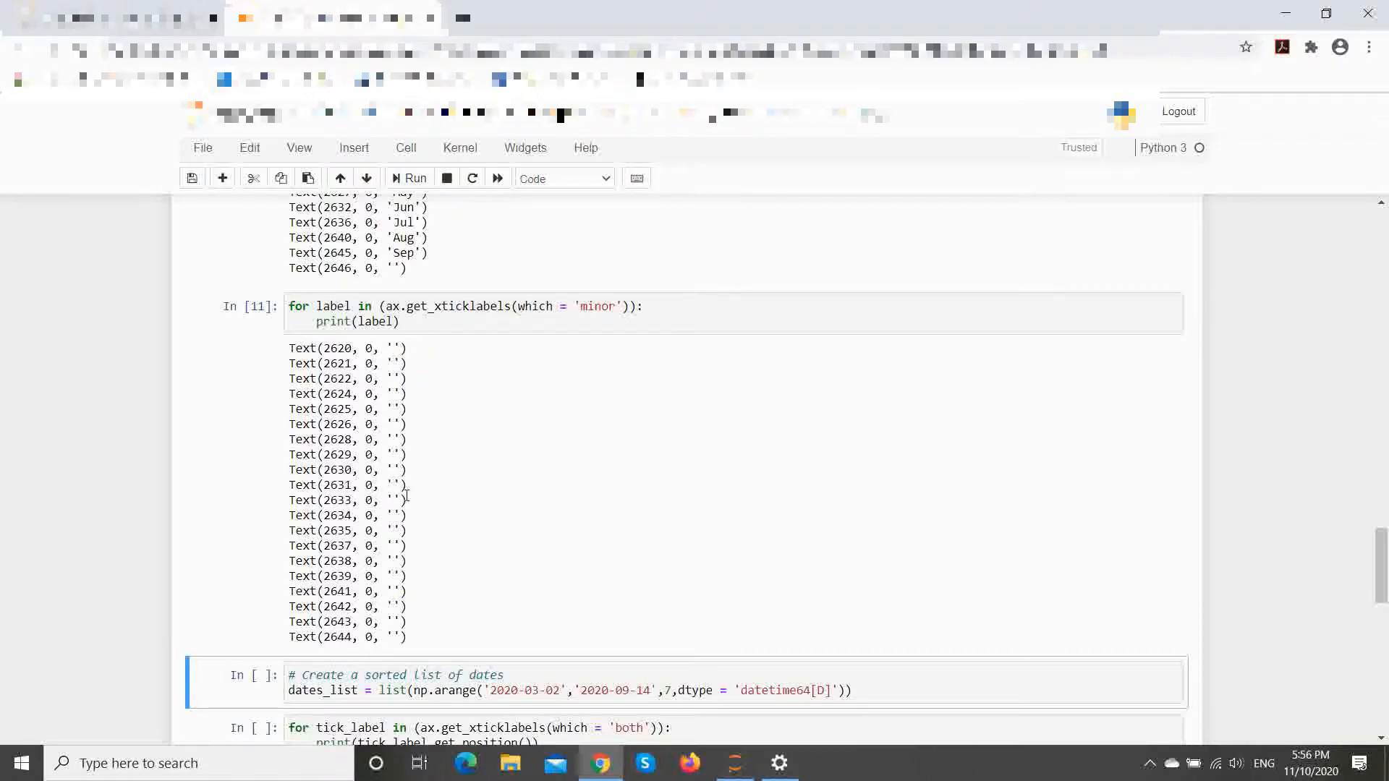
mouse_move(608, 406)
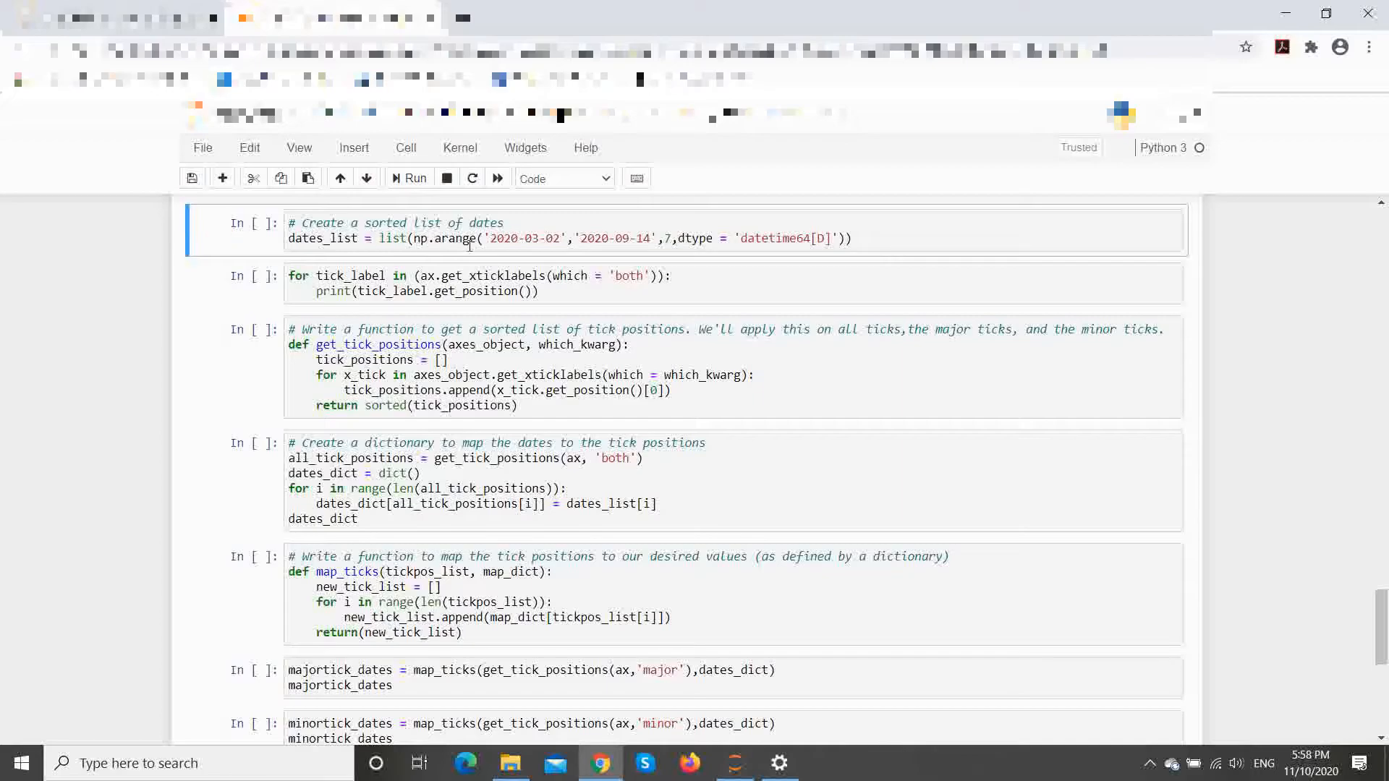
Step: Run the weekly dates_list cell and the cell printing every tick_label.get_position()
left_click(206, 230)
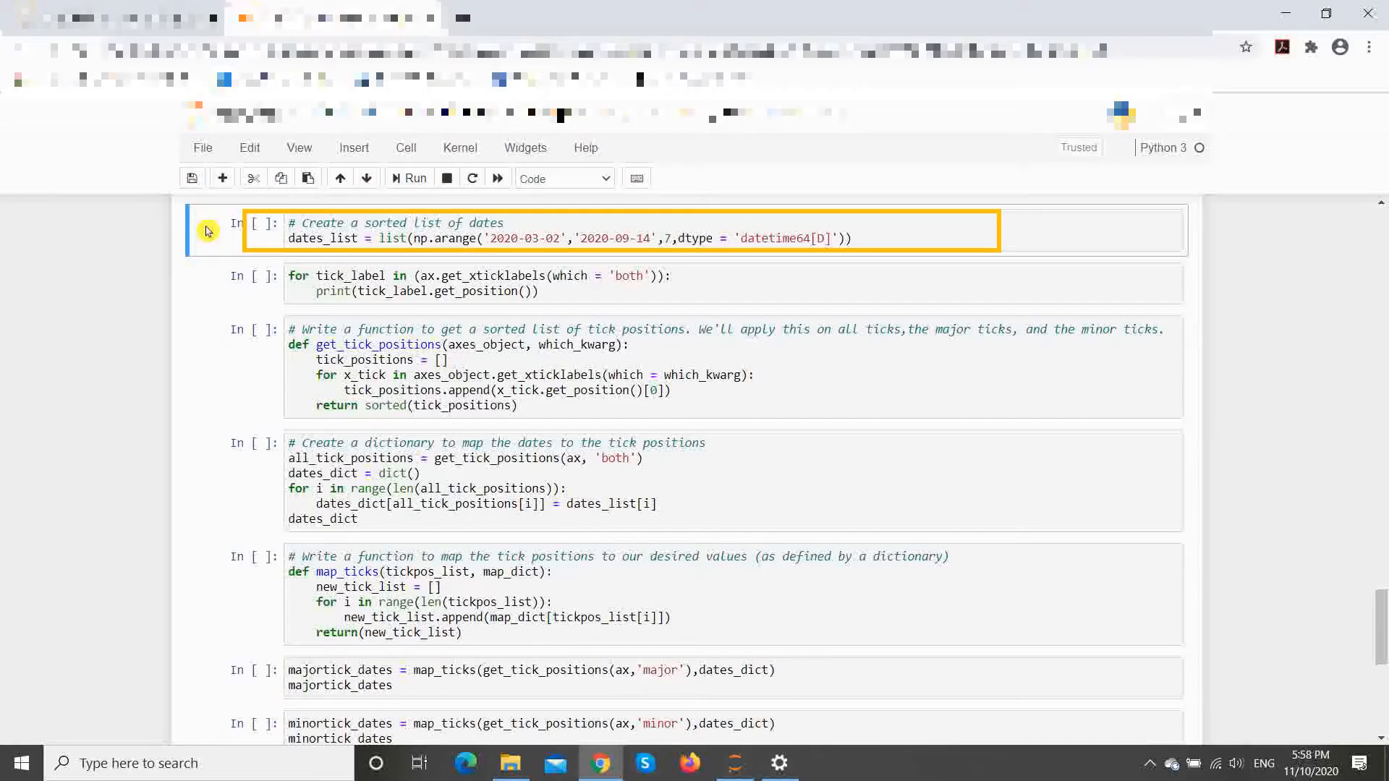
left_click(408, 178)
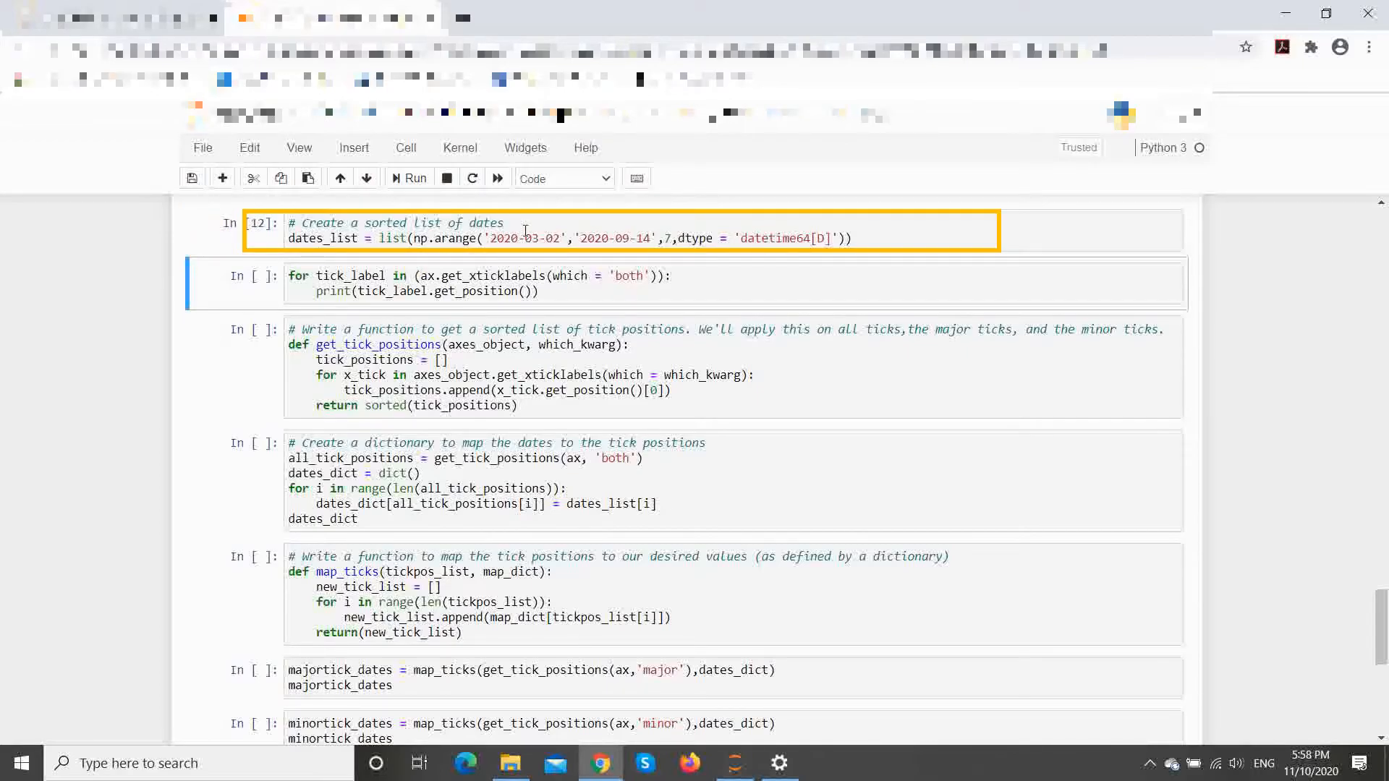
mouse_move(186, 384)
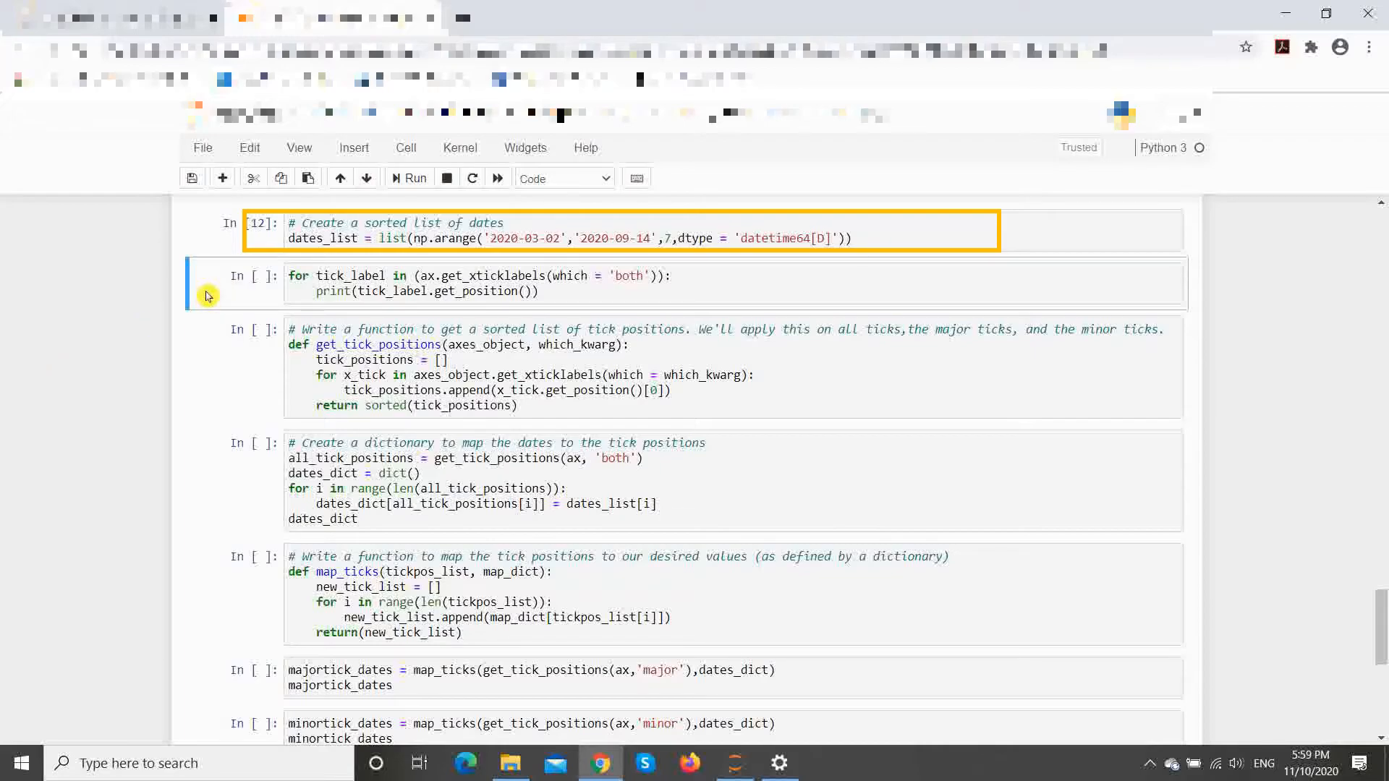
left_click(209, 292)
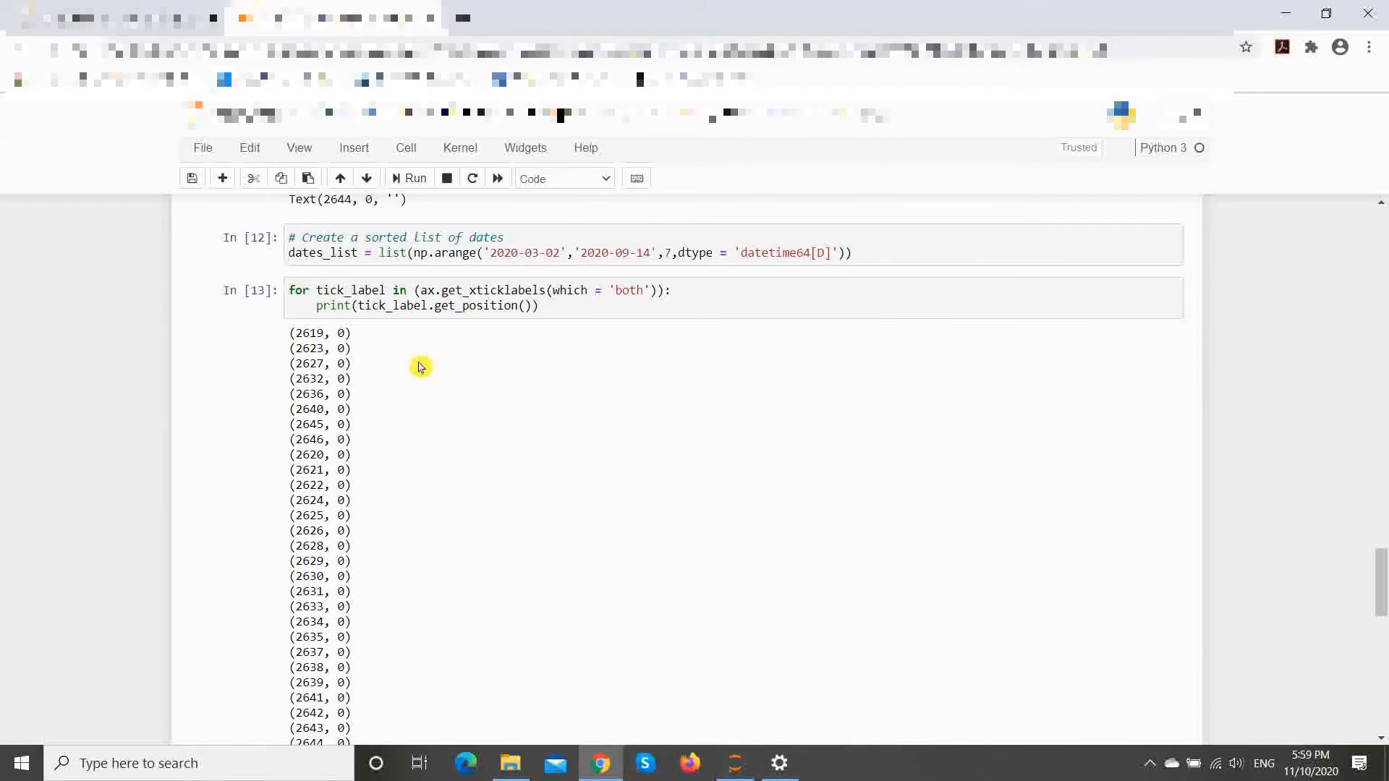
mouse_move(380, 352)
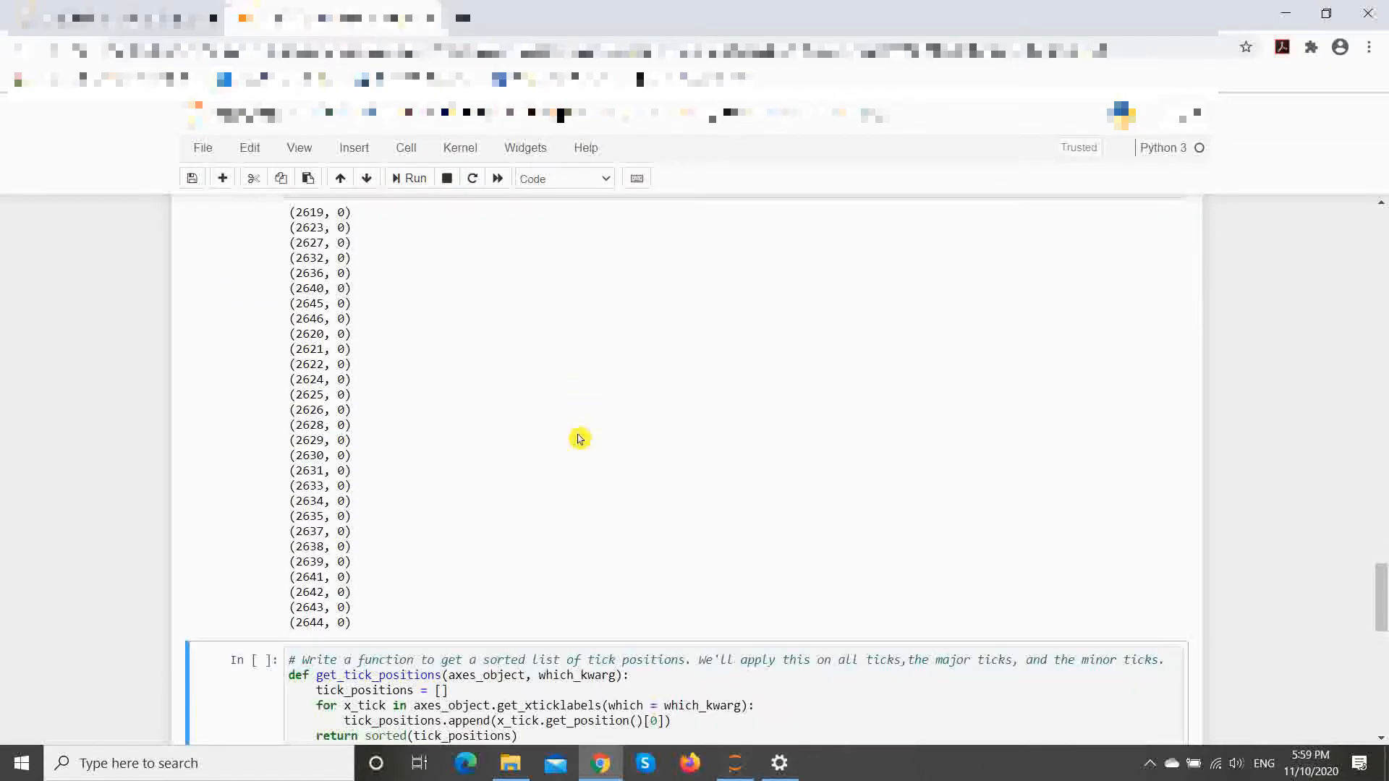
scroll("down", 3)
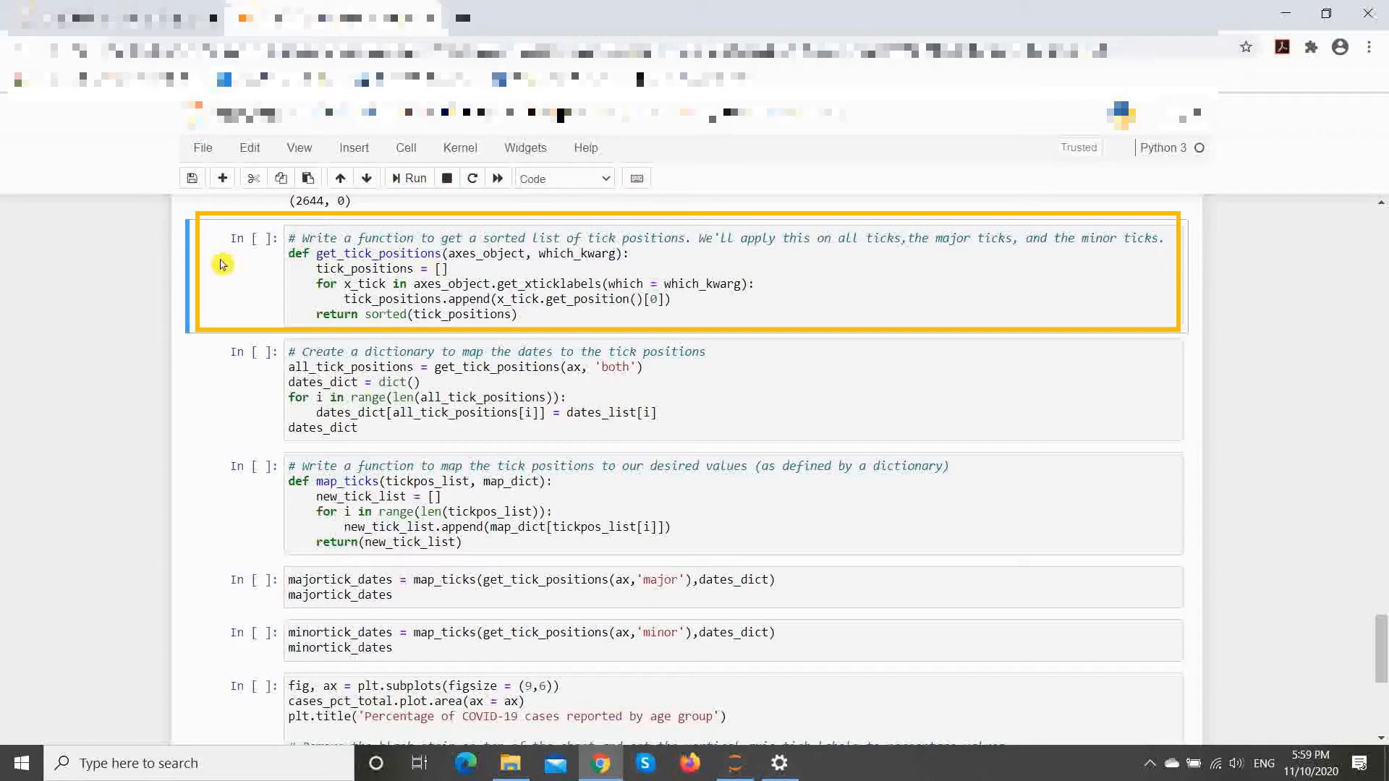
Step: Run get_tick_positions, dates_dict, map_ticks, majortick_dates and minortick_dates cells
left_click(407, 178)
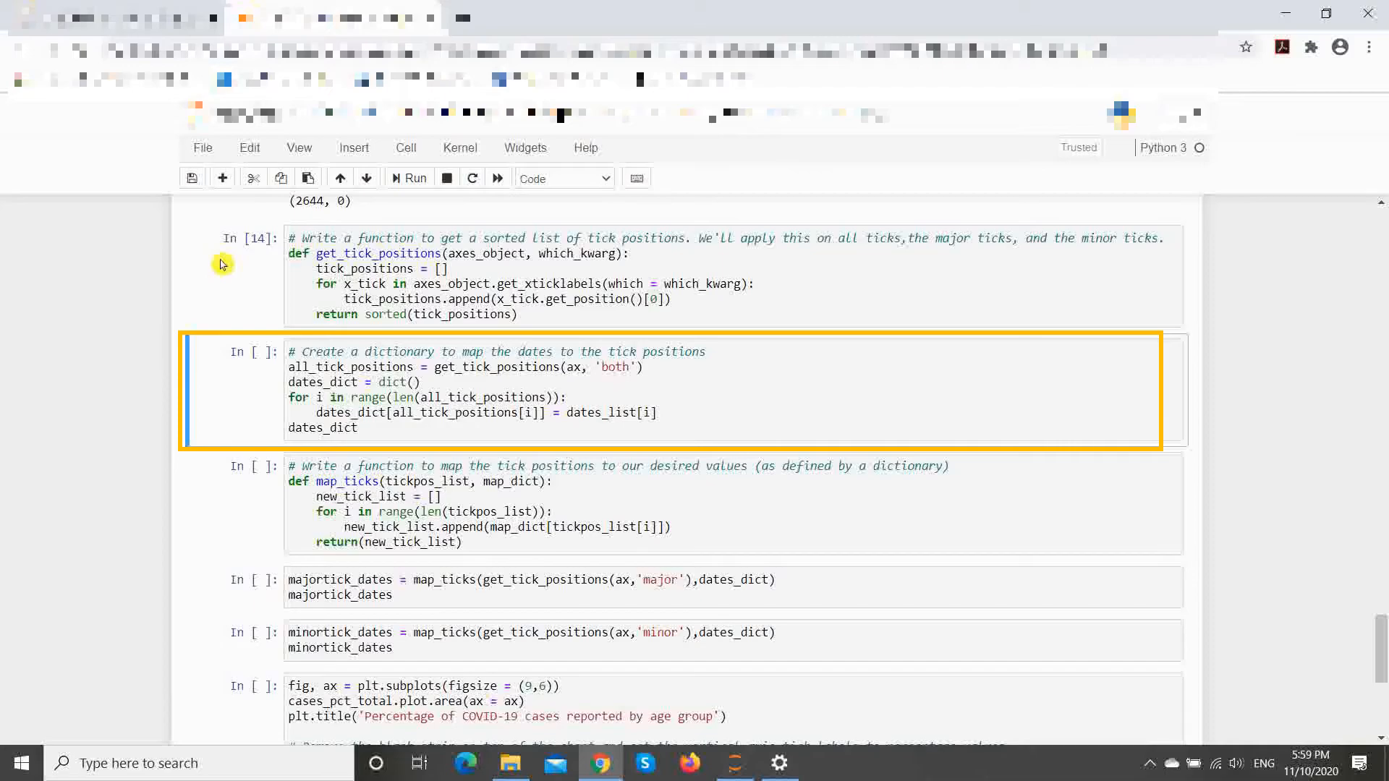
left_click(408, 177)
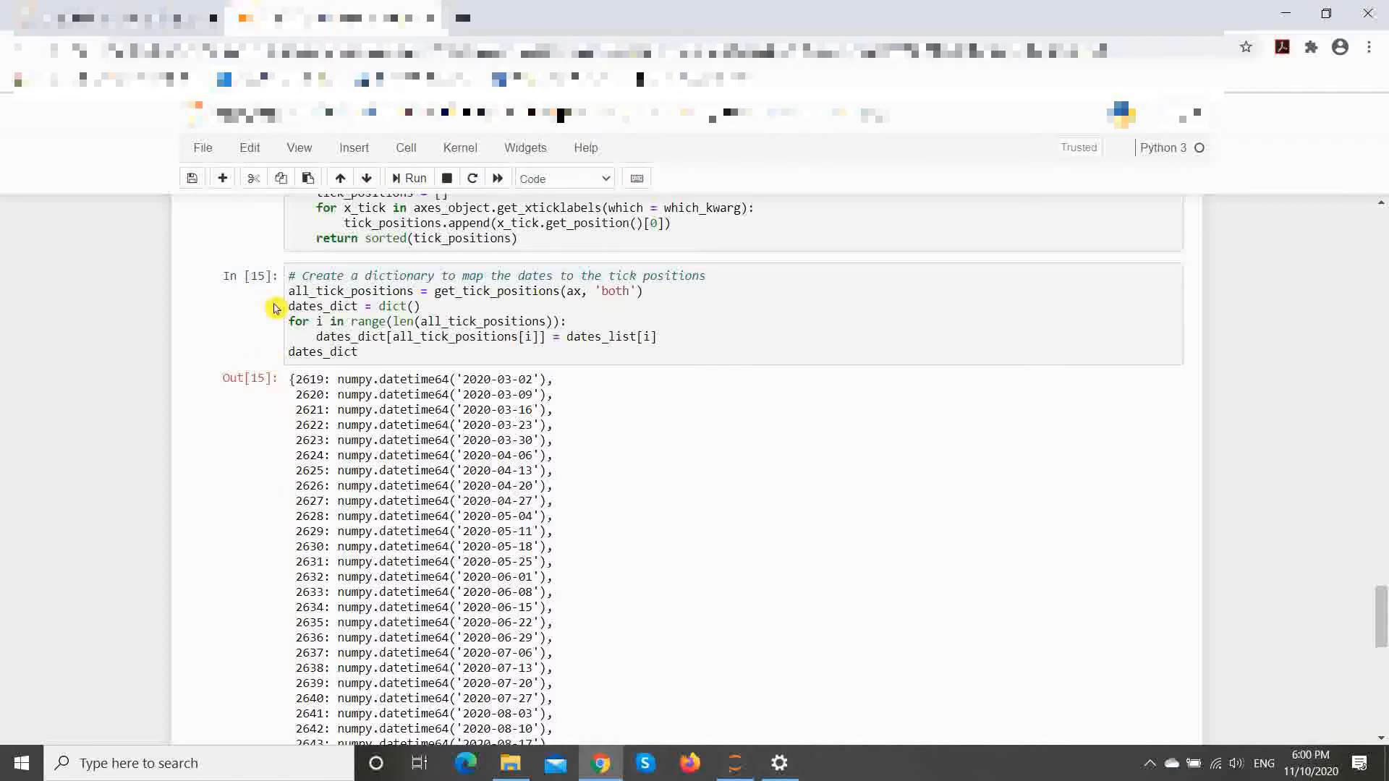
scroll("down", 3)
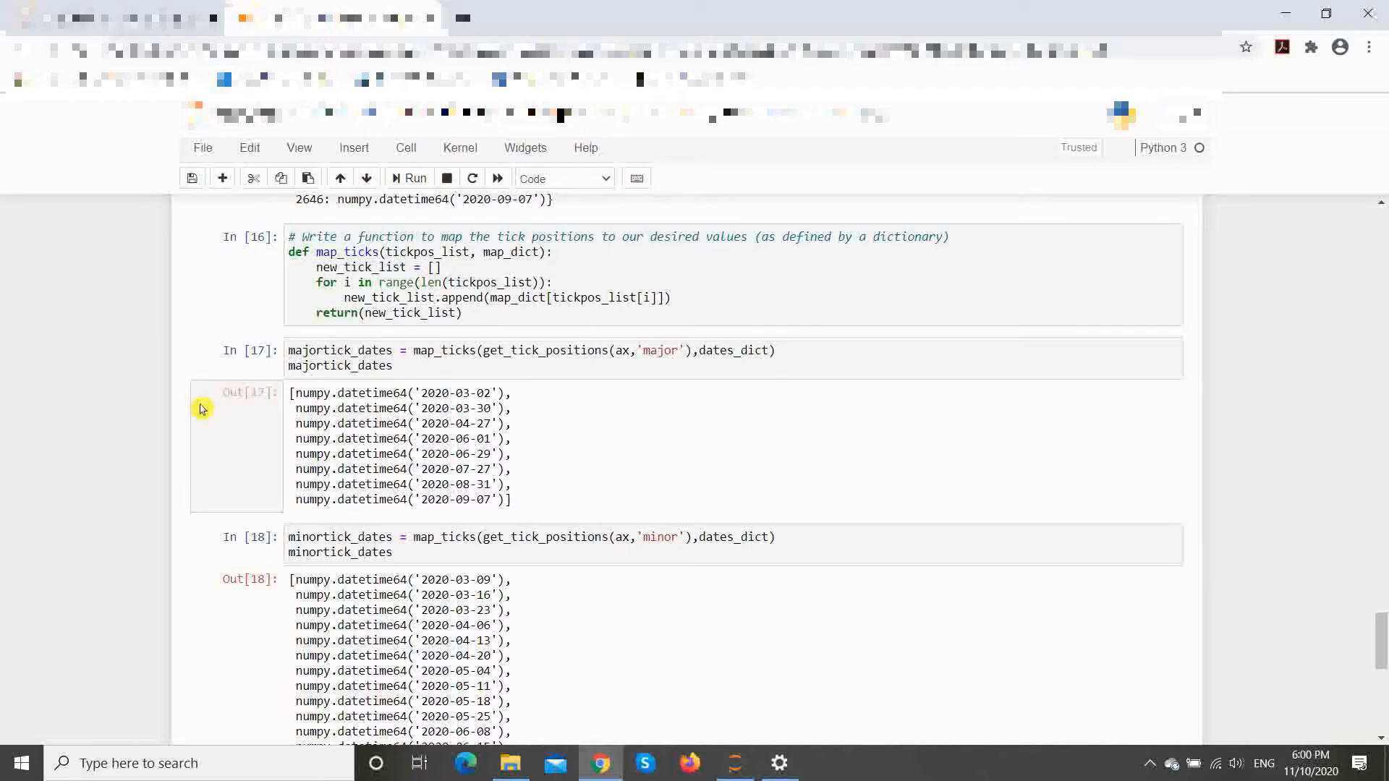
Step: Run the plotting cell to draw the age-group area chart with rotated weekly date labels
left_click(221, 568)
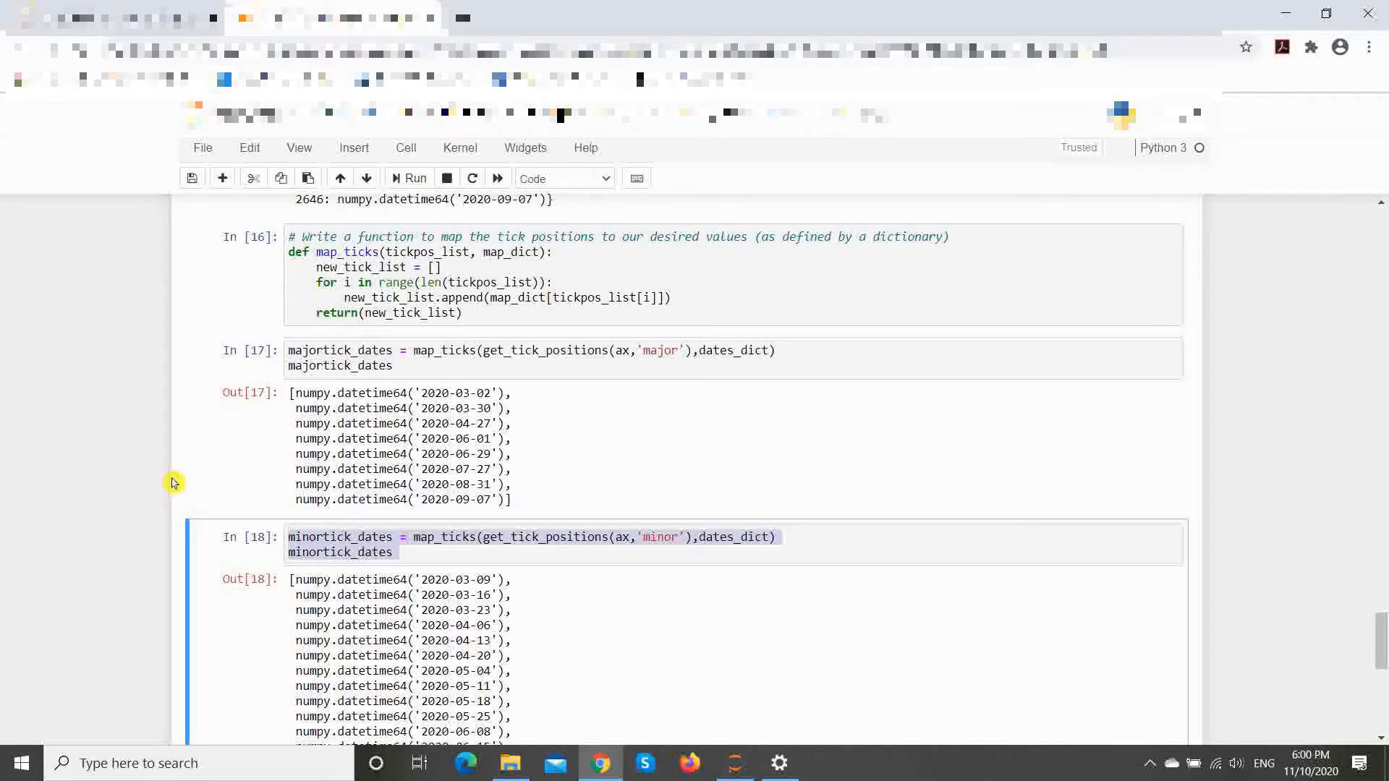
scroll("down", 3)
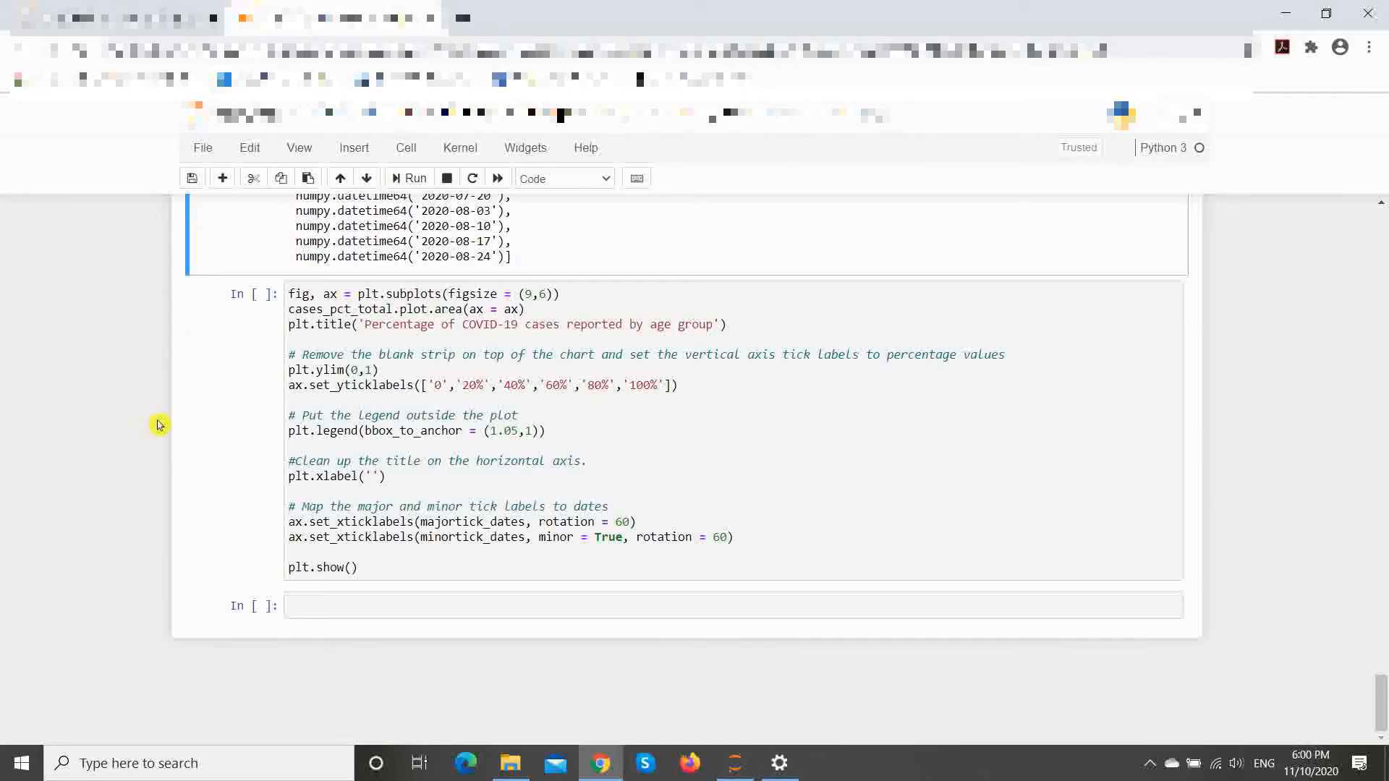
mouse_move(271, 536)
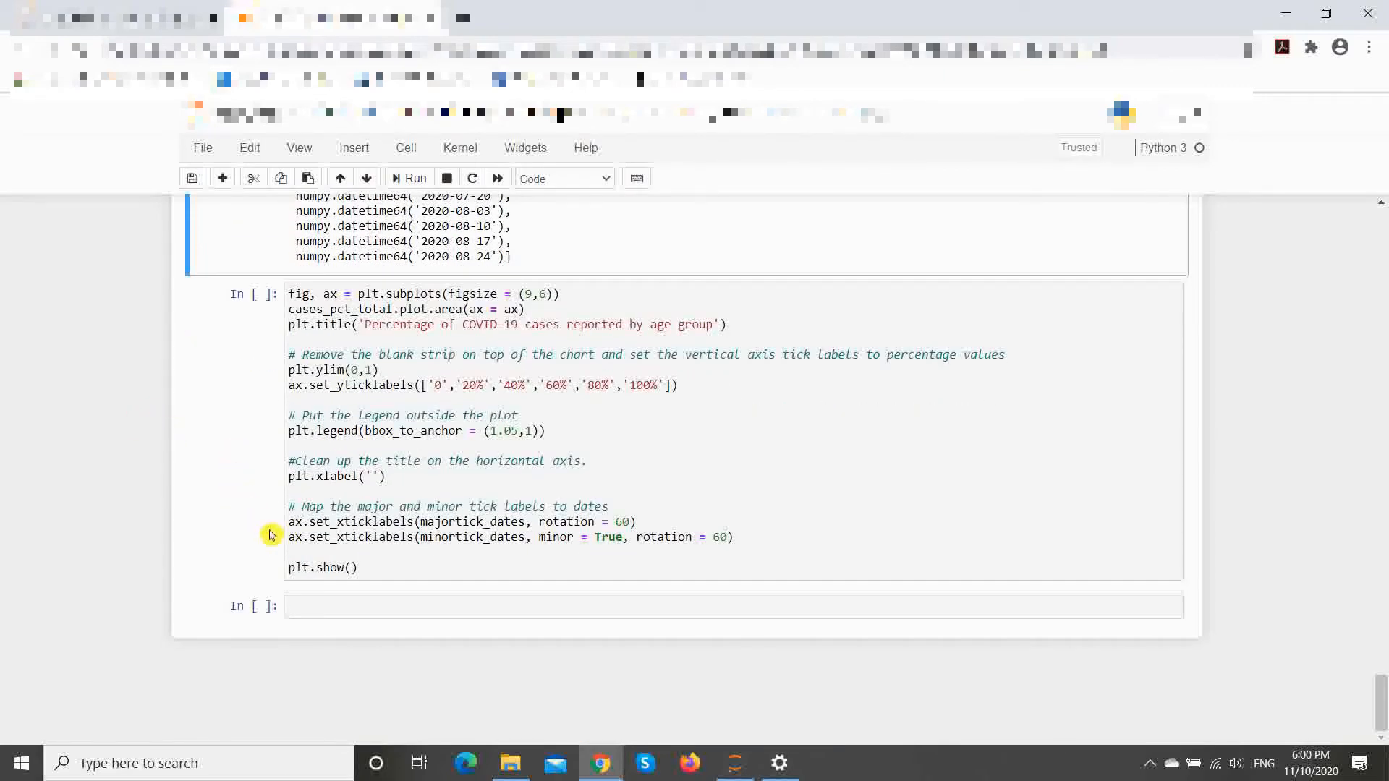
mouse_move(268, 517)
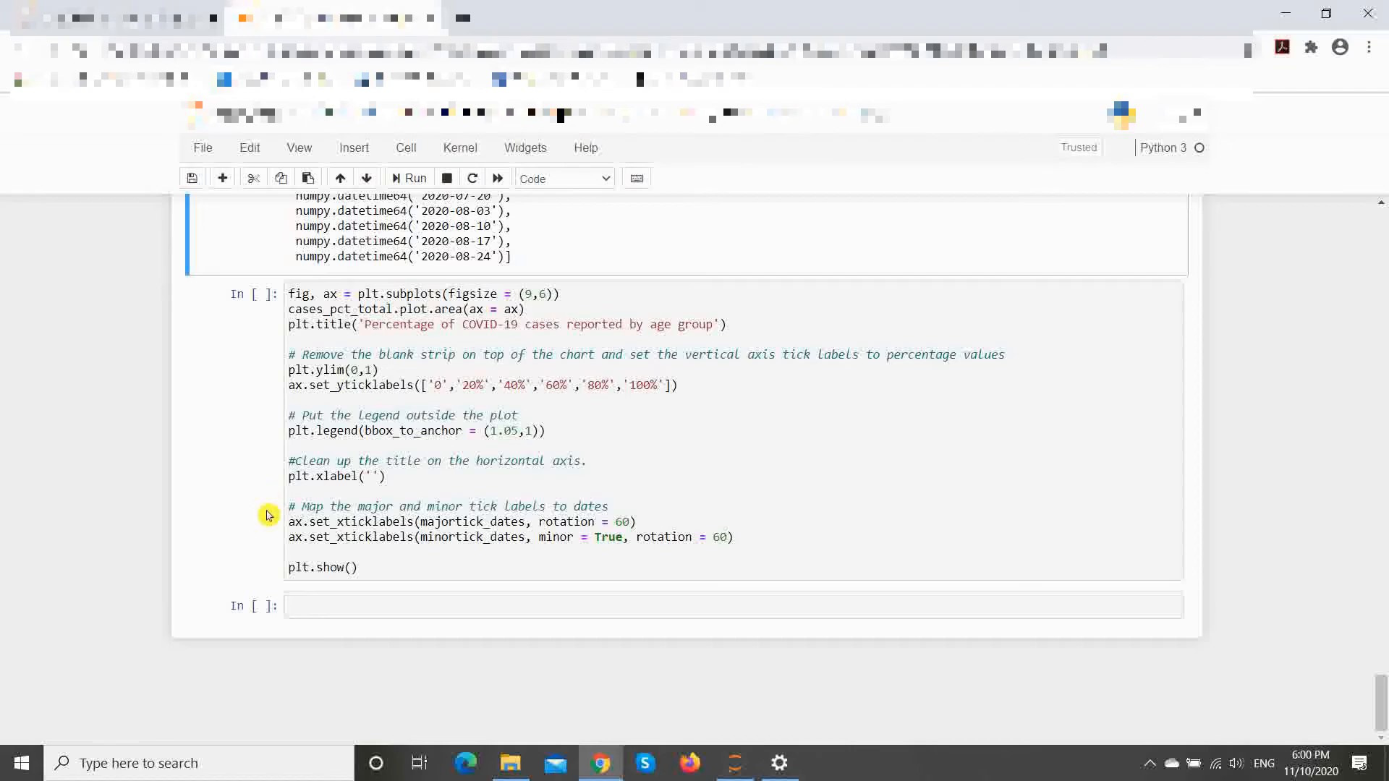
mouse_move(267, 574)
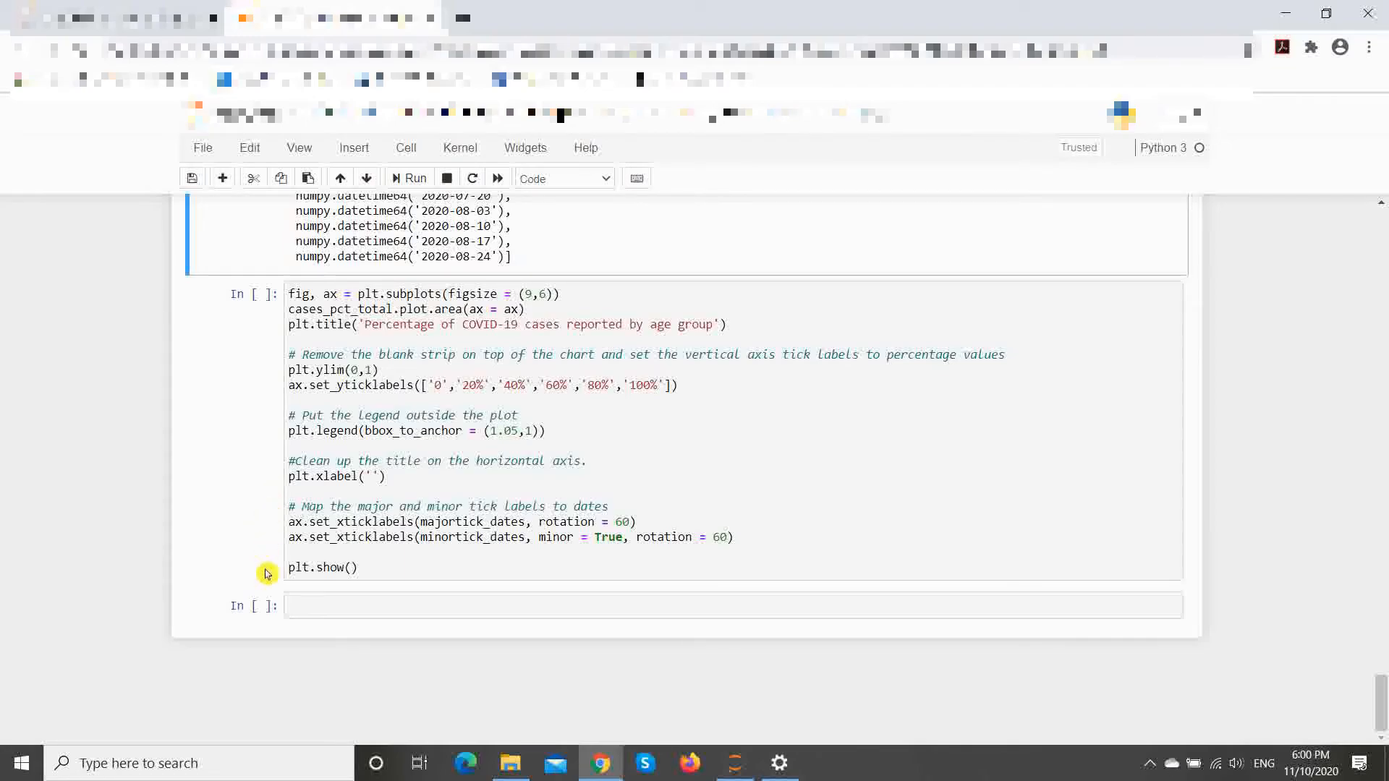
mouse_move(263, 537)
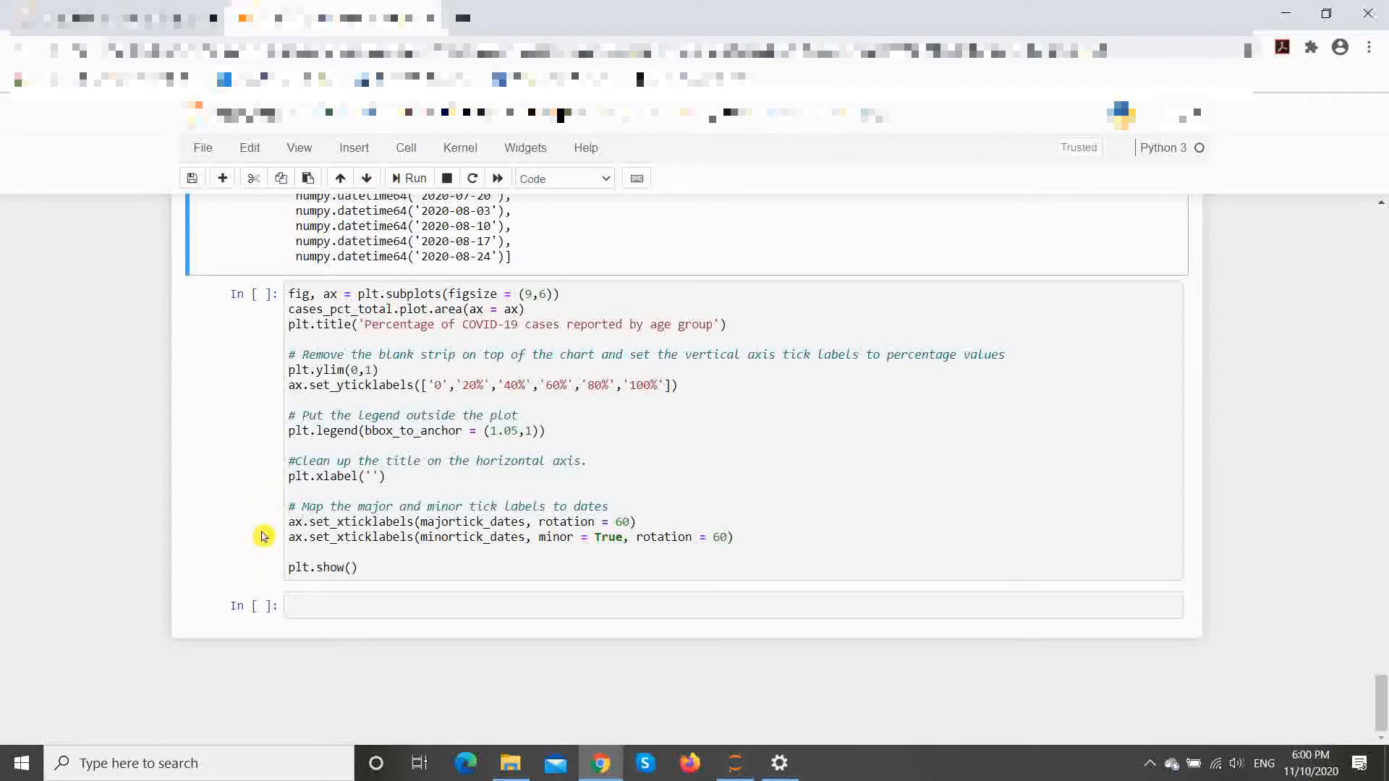
left_click(408, 178)
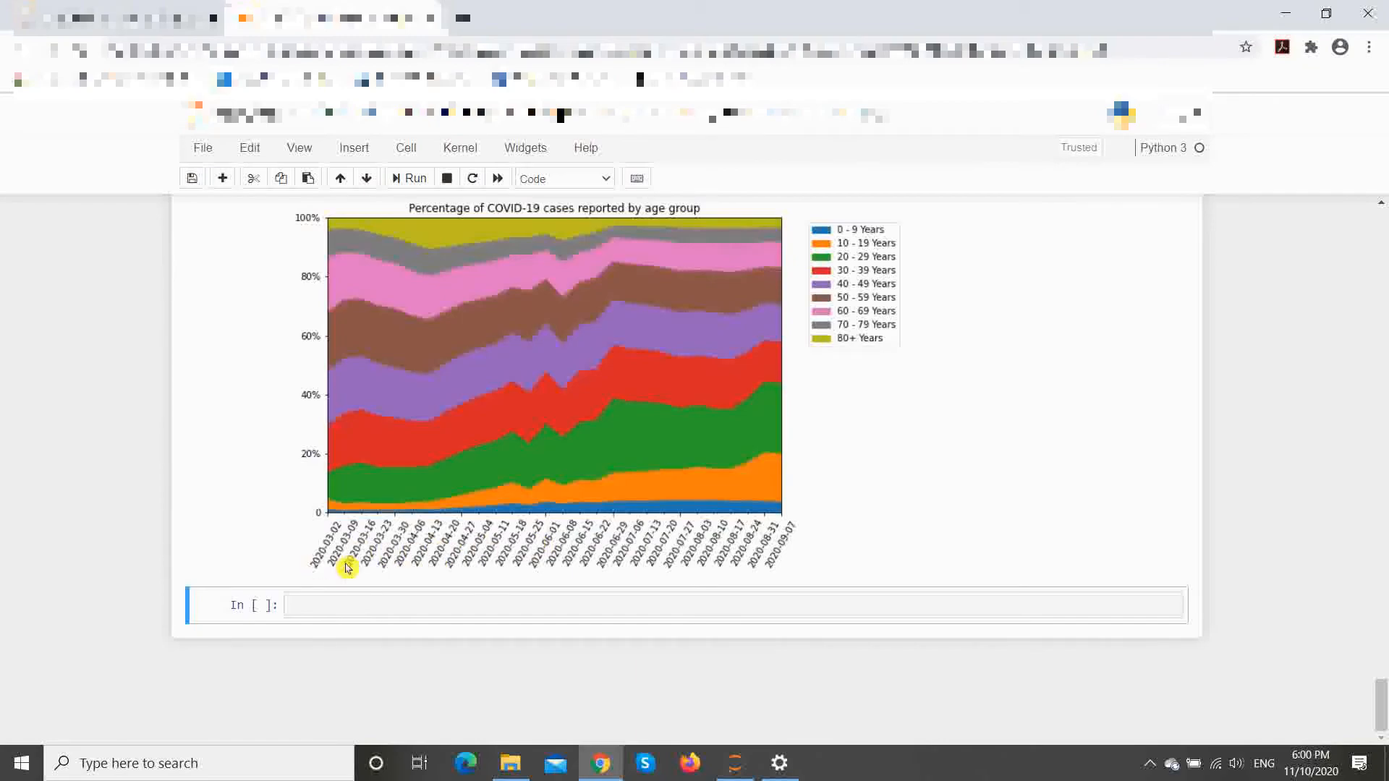
mouse_move(465, 564)
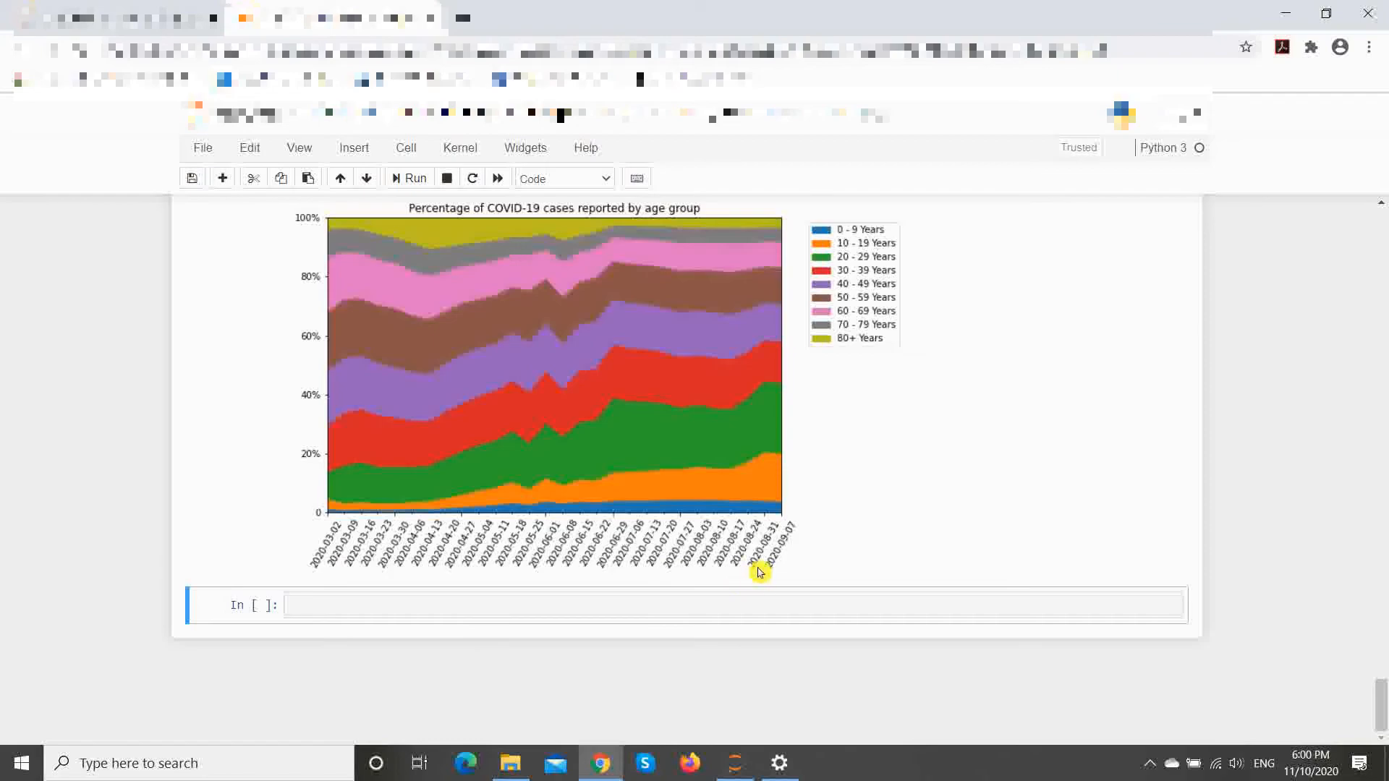
mouse_move(319, 564)
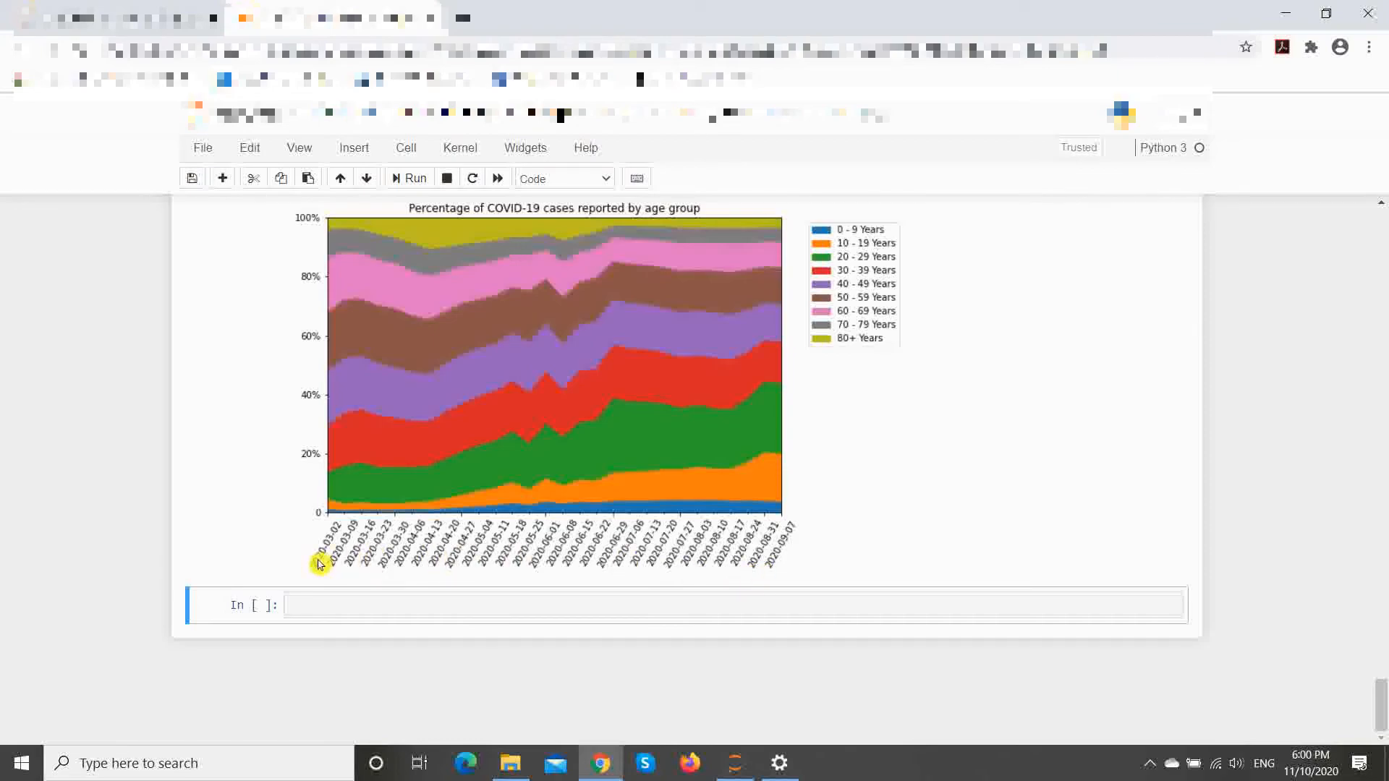